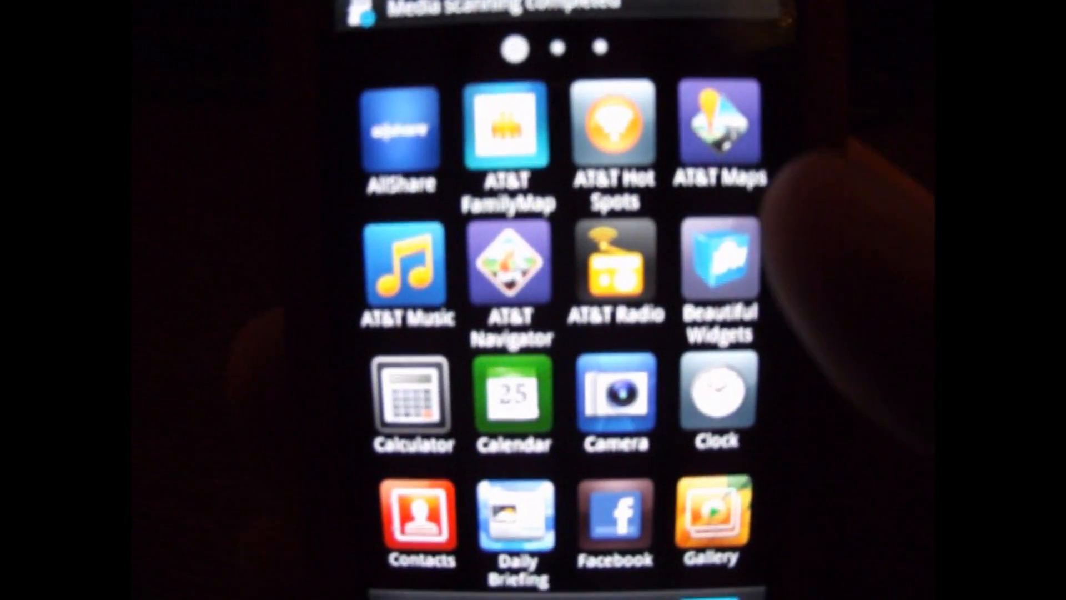
scroll("left", 3)
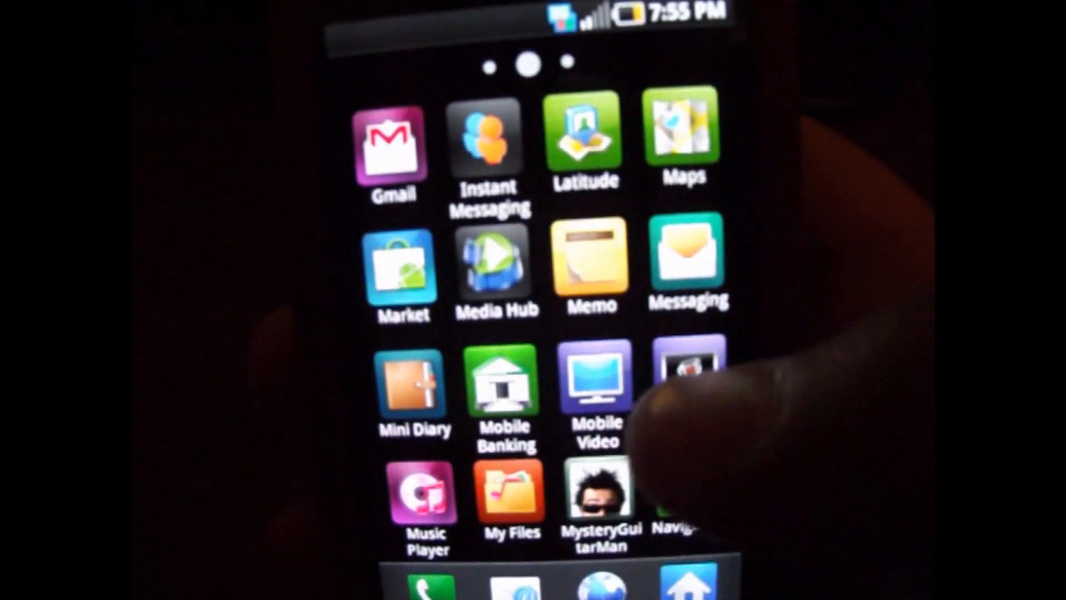